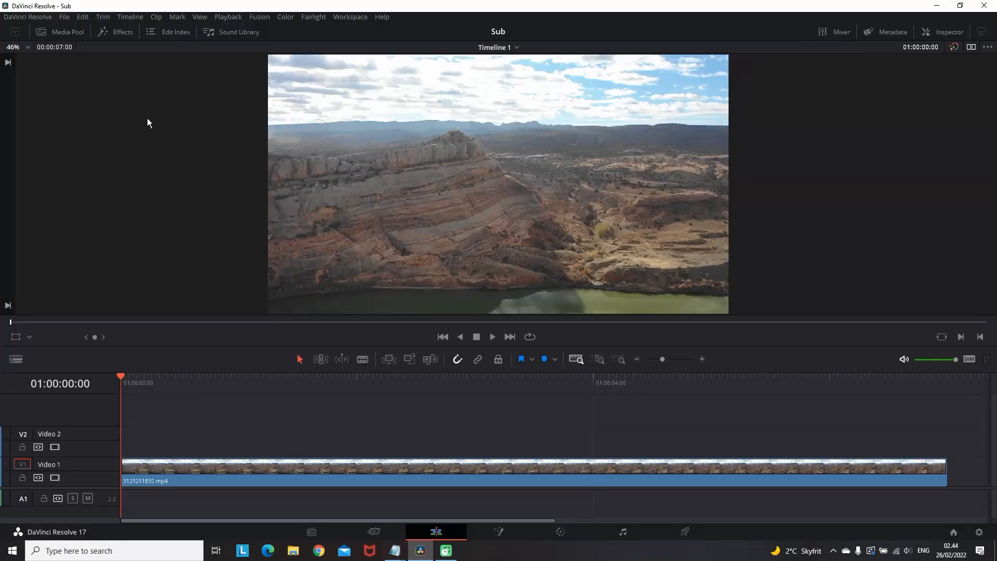
Step: Add a Subtitle caption from the Titles library and restyle it in the Intro font at size 239
{"action": "left_click", "coordinate": [120, 32]}
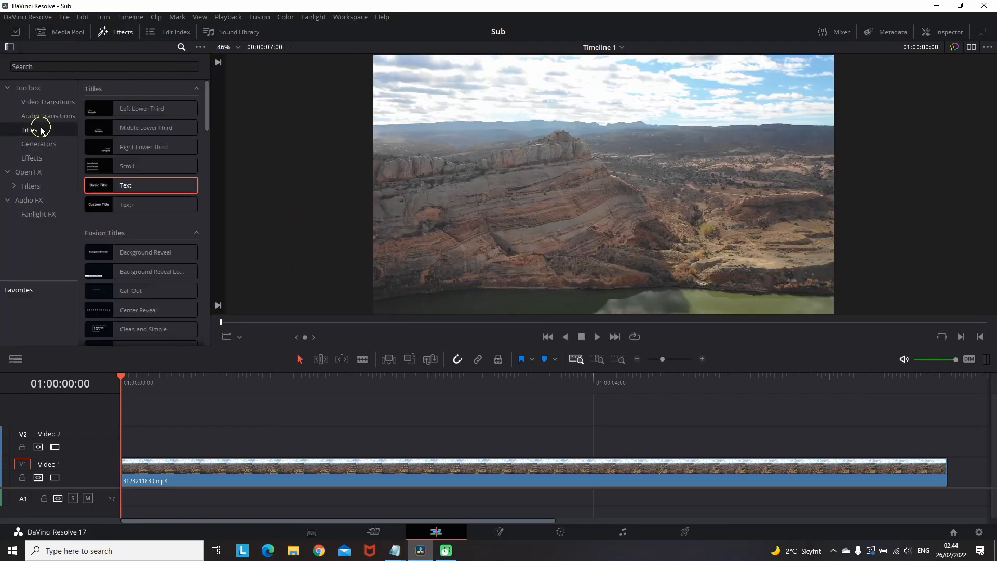
{"action": "type", "text": "s"}
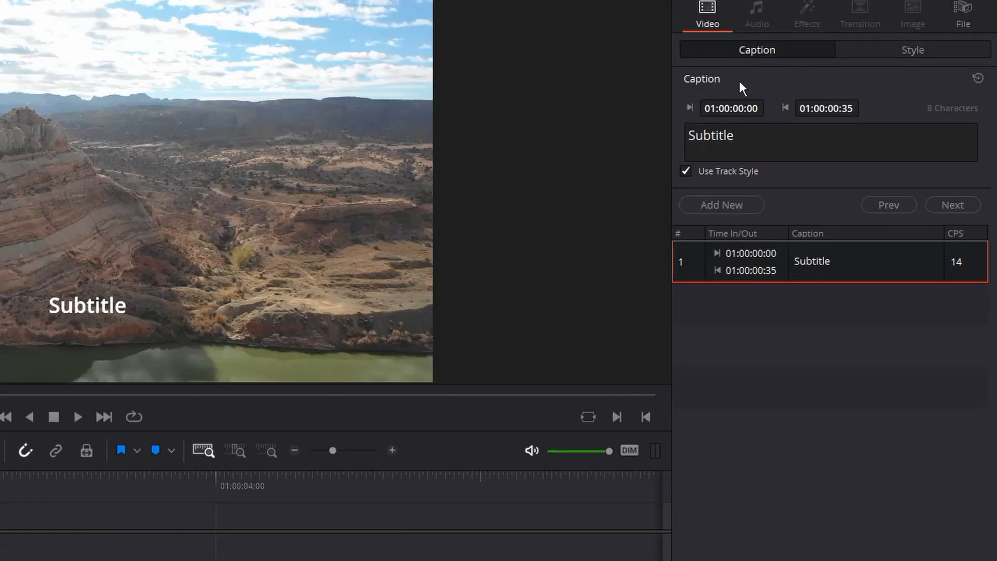
{"action": "left_click", "coordinate": [912, 50]}
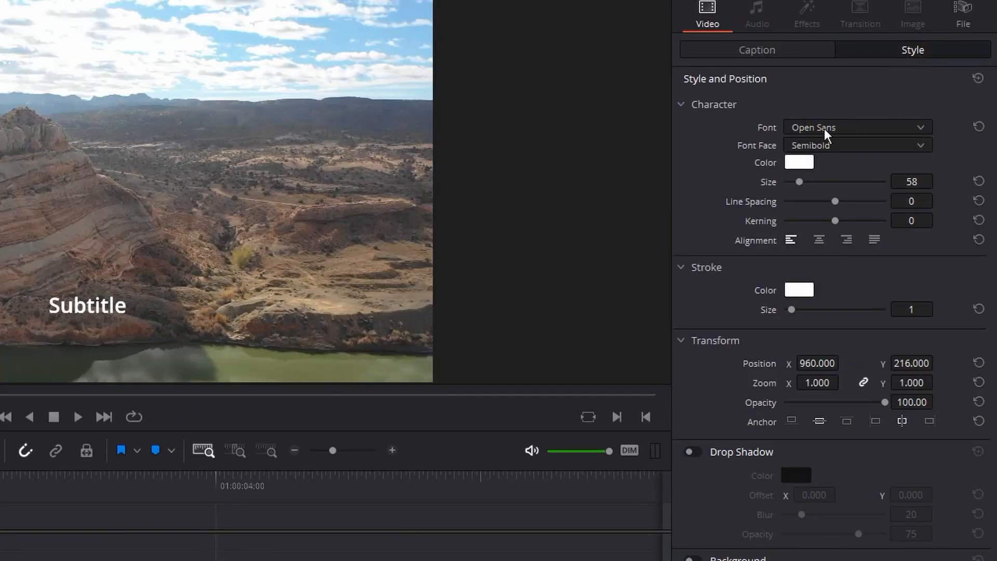
{"action": "left_click", "coordinate": [854, 127]}
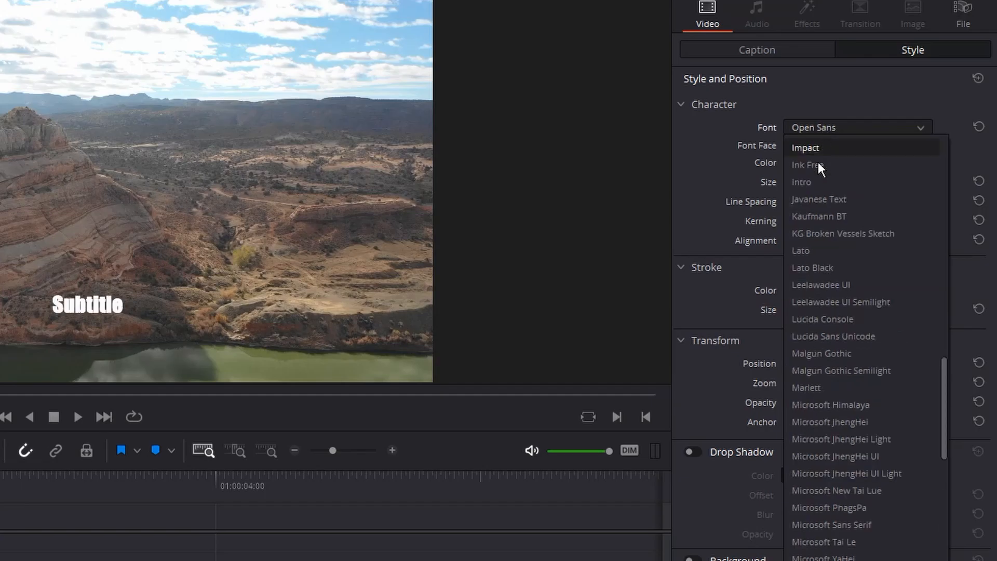
{"action": "left_click", "coordinate": [801, 182]}
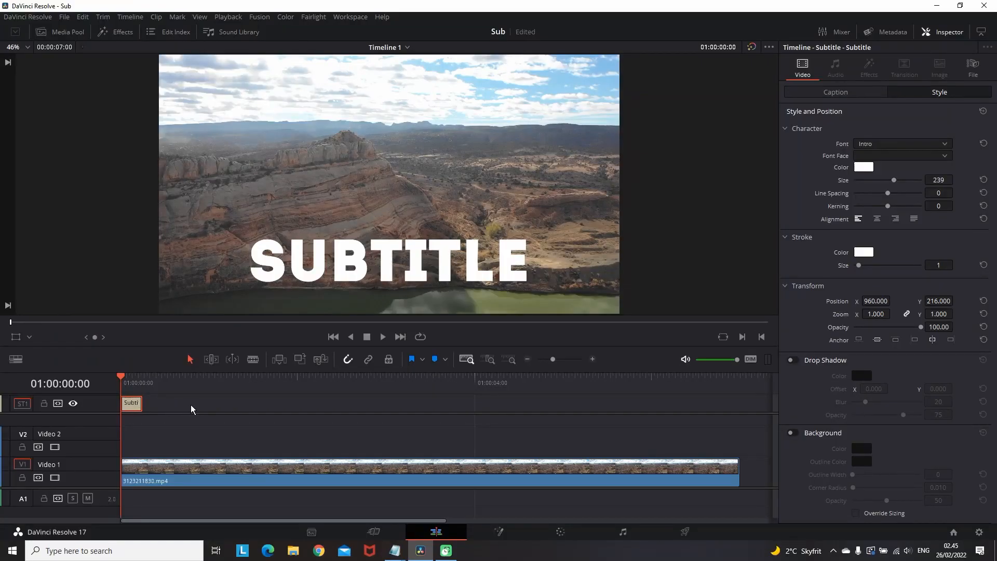
Step: Add a second caption reading 'Hello', then a third caption at the playhead past it
{"action": "left_click", "coordinate": [833, 91]}
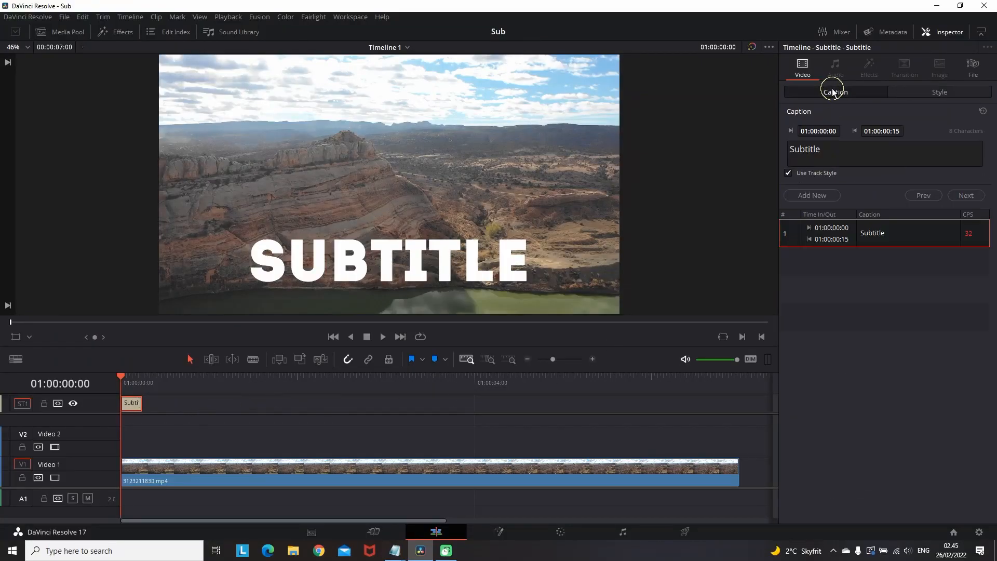
{"action": "left_click", "coordinate": [811, 195]}
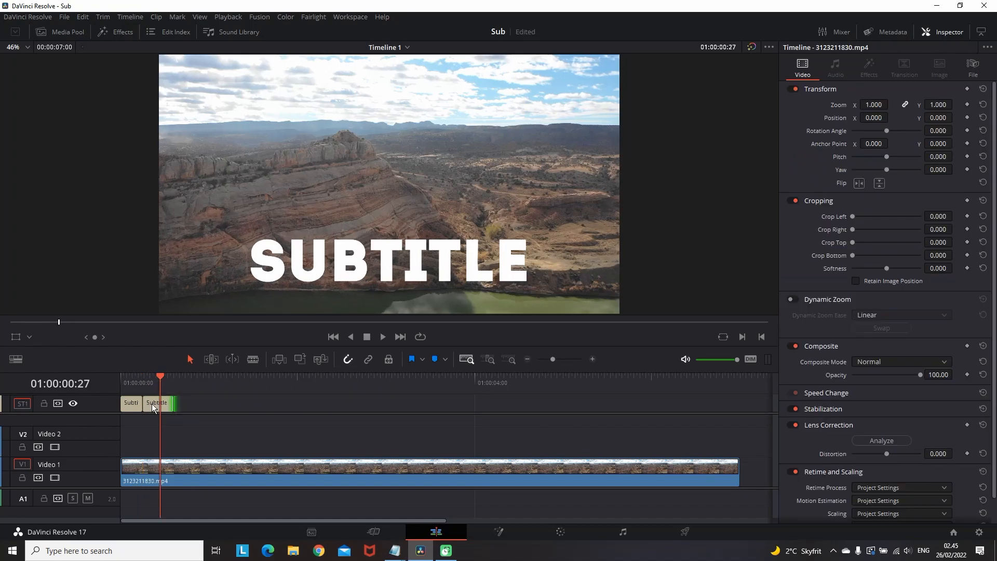
{"action": "left_click", "coordinate": [157, 403]}
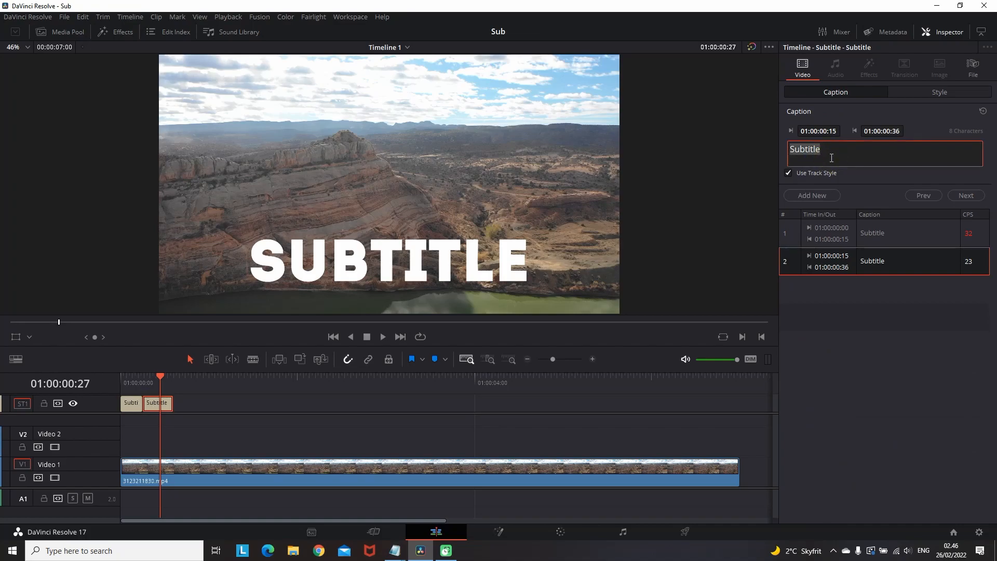
{"action": "type", "text": "Hello"}
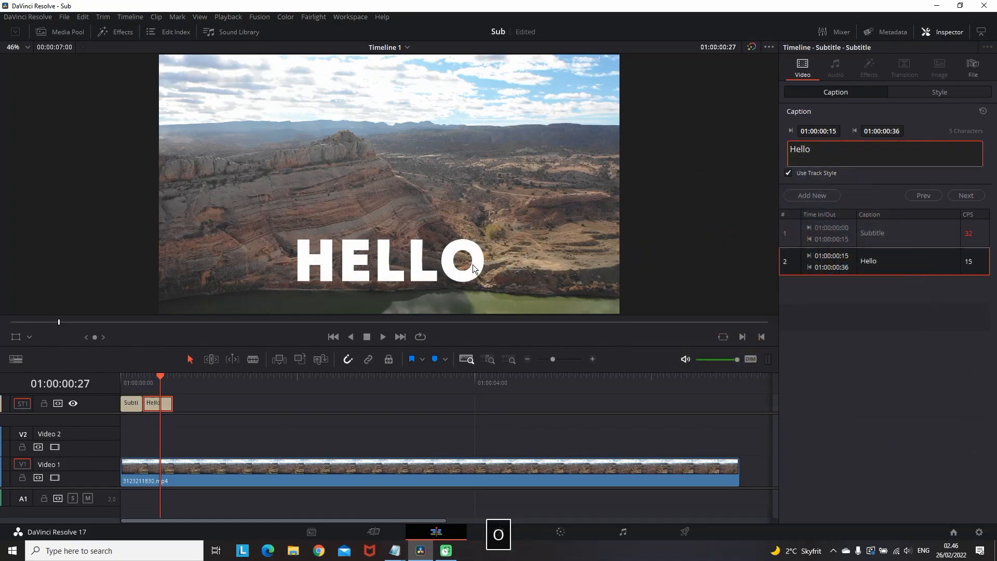
{"action": "left_click", "coordinate": [382, 337]}
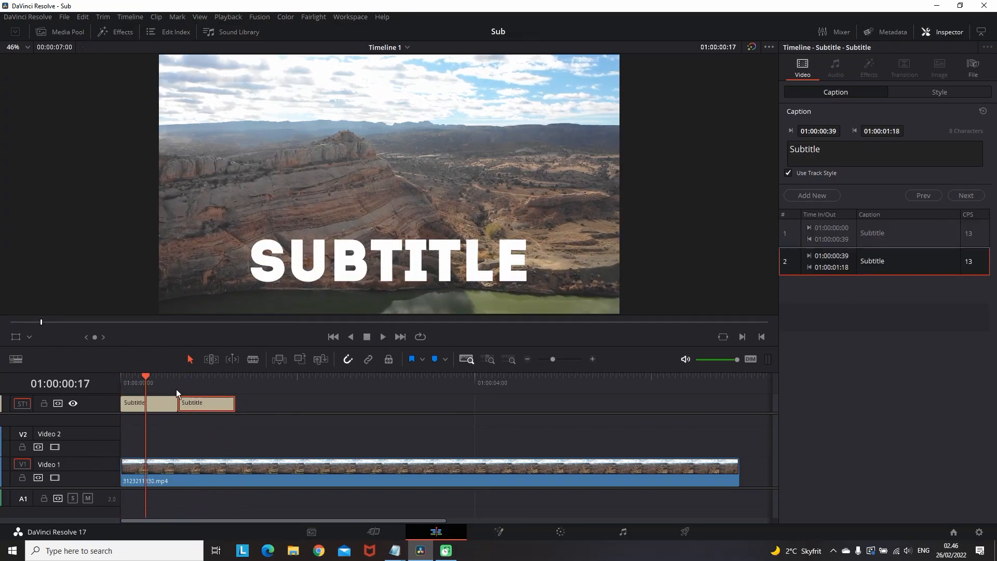
{"action": "left_click", "coordinate": [206, 403]}
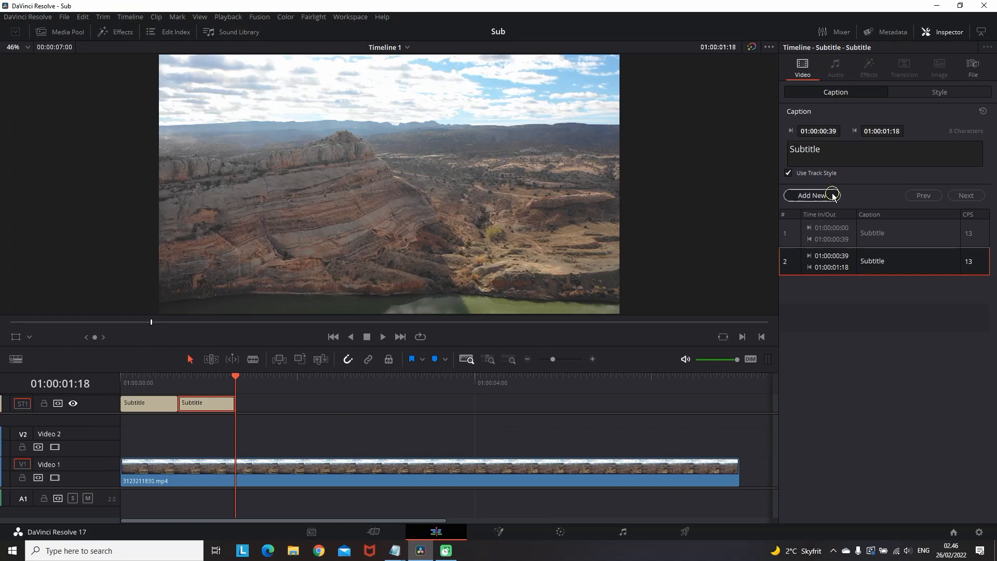
{"action": "left_click", "coordinate": [811, 195]}
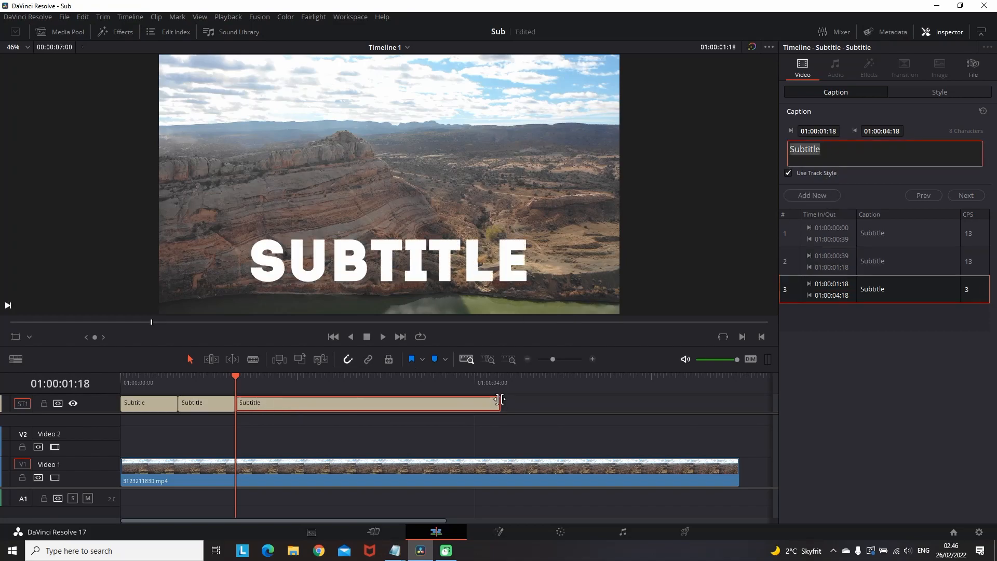
Step: Give the subtitle a black stroke of size 11, red character colour and a drop shadow
{"action": "left_click", "coordinate": [938, 91]}
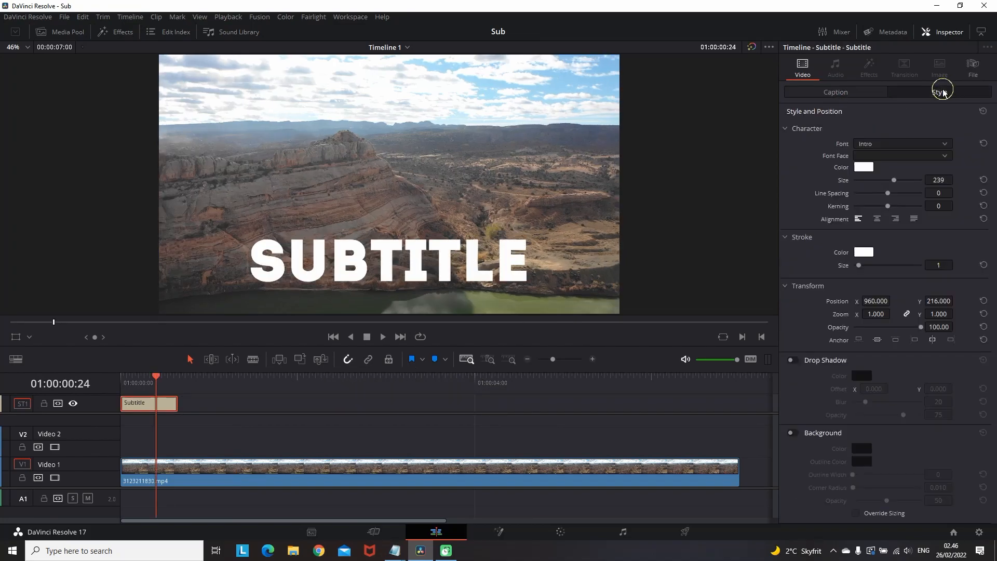
{"action": "left_click", "coordinate": [862, 251]}
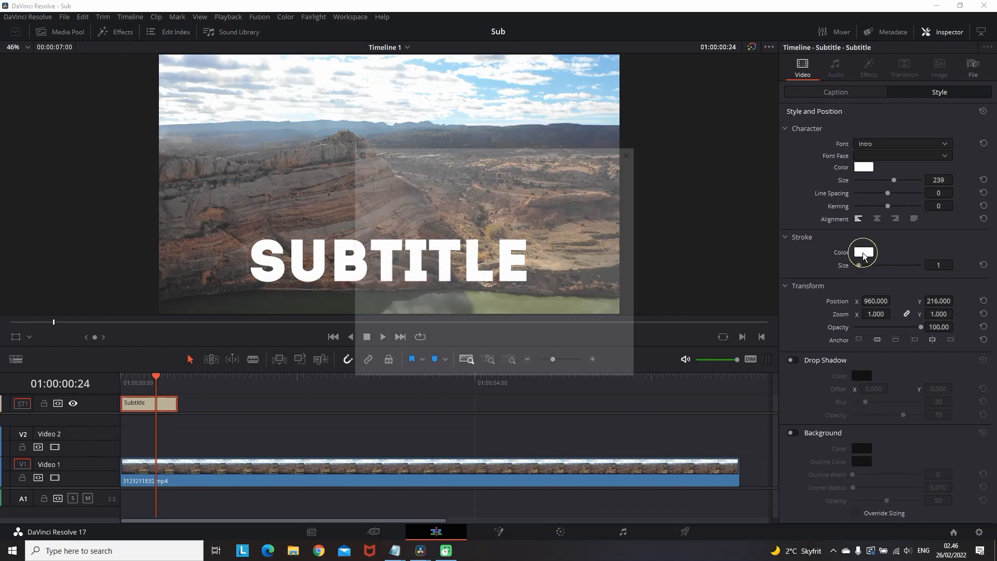
{"action": "left_click", "coordinate": [862, 251]}
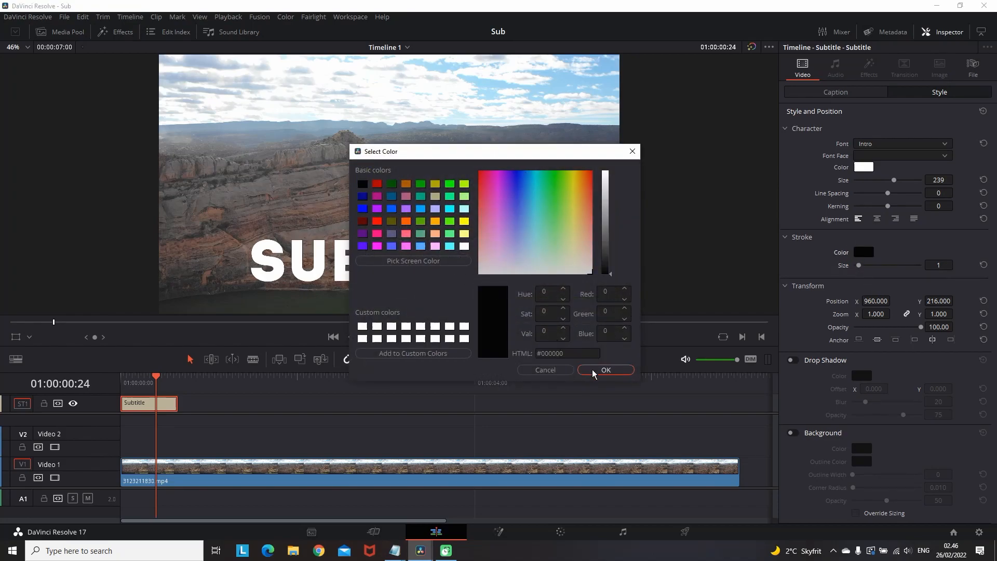
{"action": "left_click", "coordinate": [604, 370]}
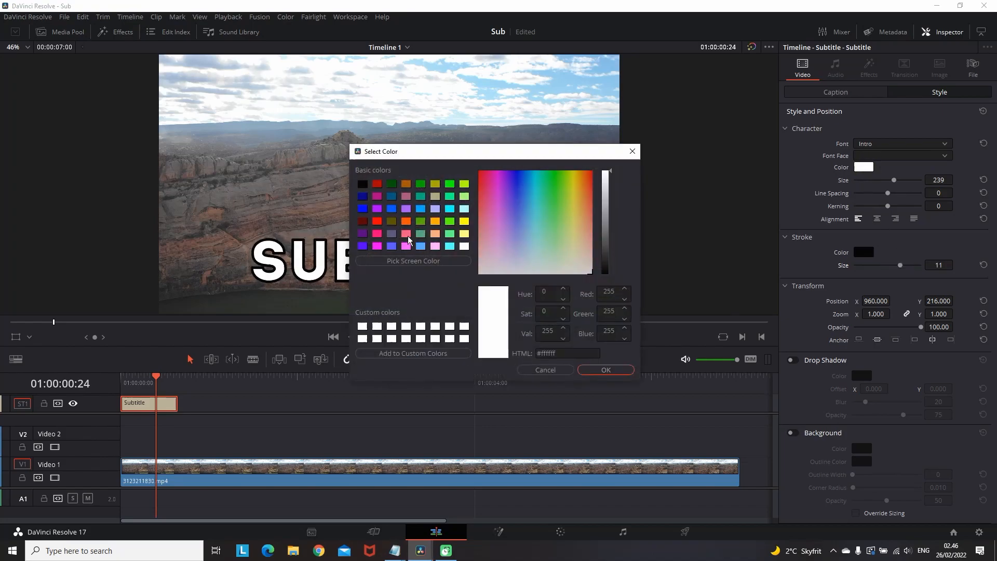
{"action": "left_click", "coordinate": [376, 222]}
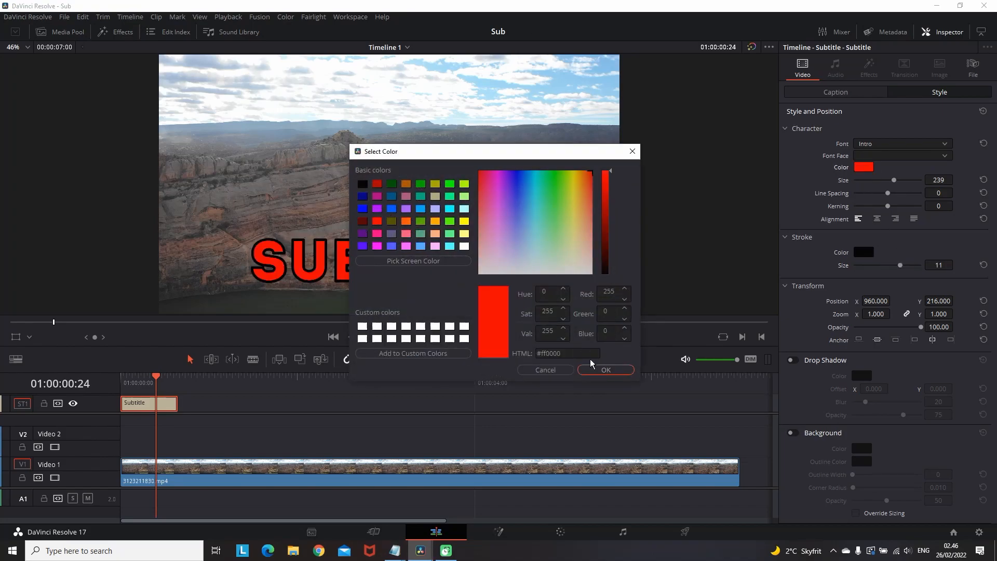
{"action": "left_click", "coordinate": [604, 369]}
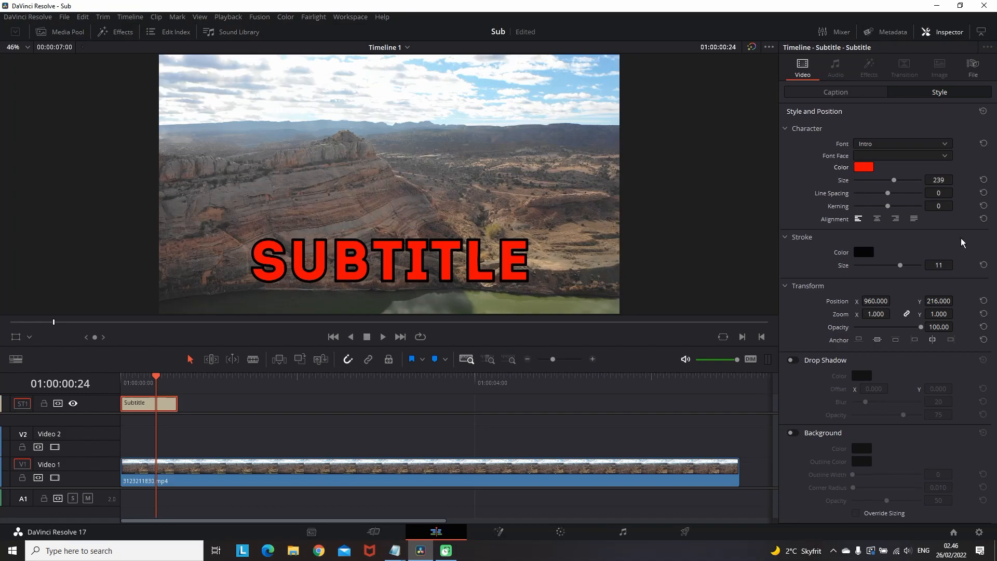
{"action": "left_click", "coordinate": [792, 360]}
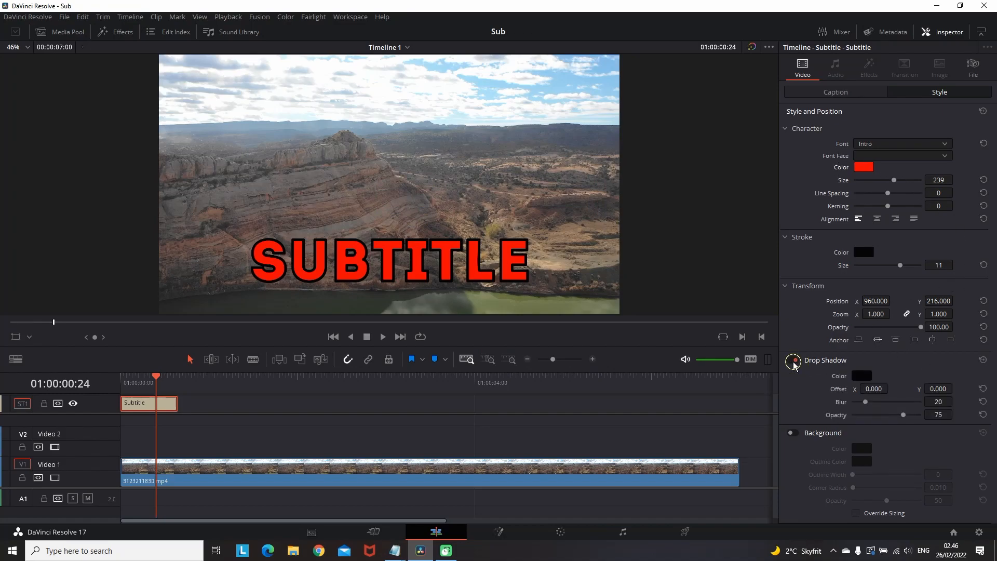
{"action": "left_click", "coordinate": [793, 435]}
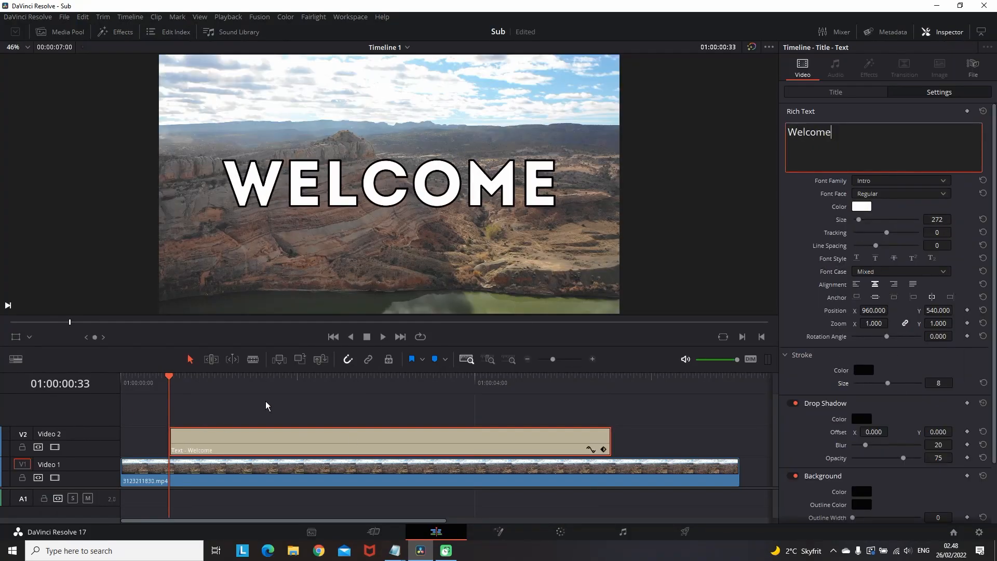
Step: Adjust the WELCOME title's Inspector settings for its zoom keyframe animation
{"action": "left_click", "coordinate": [861, 206]}
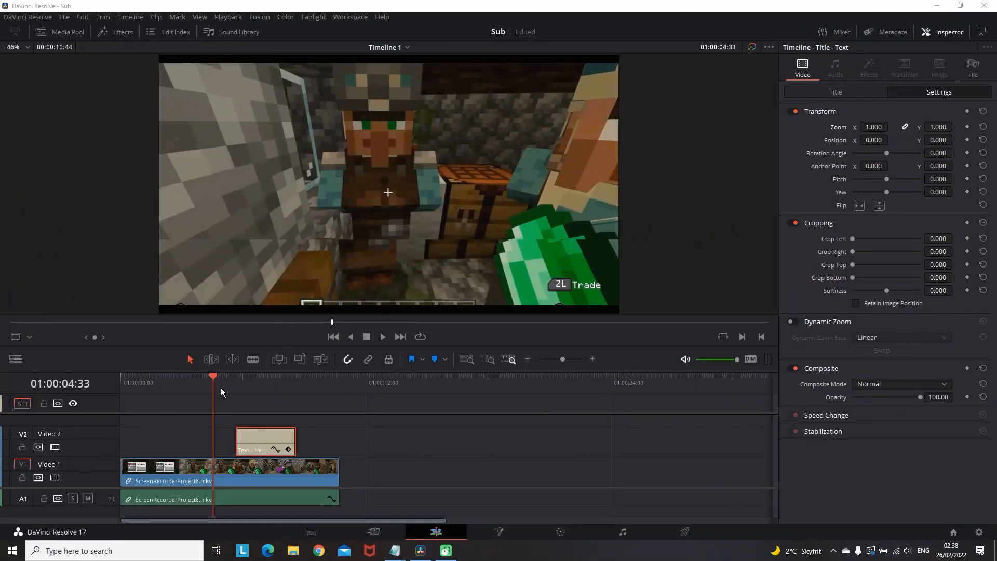
Step: Keyframe HEY THERE's position over the villager's head and preview the tracked playback
{"action": "left_click", "coordinate": [382, 337]}
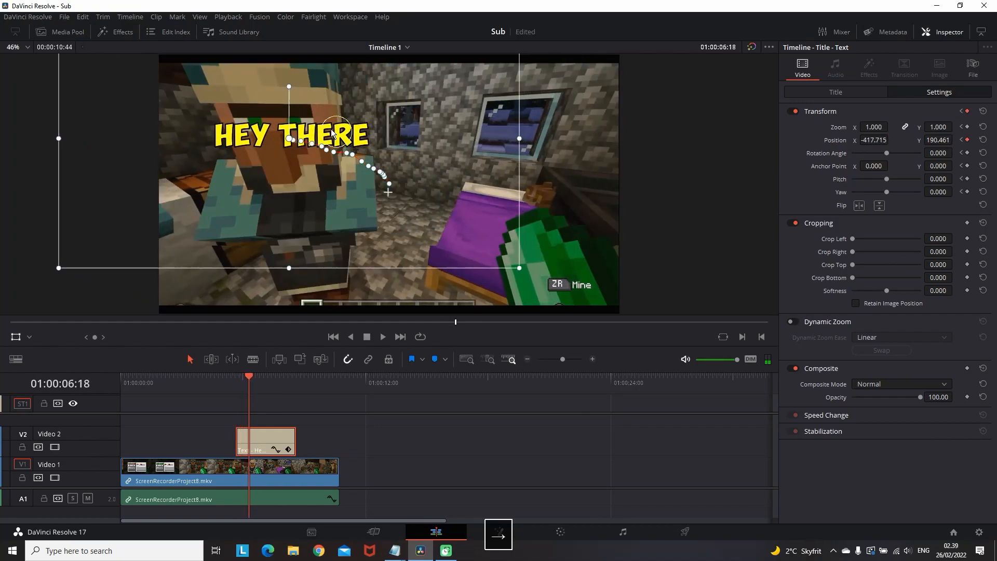
{"action": "left_click_drag", "start_coordinate": [249, 376], "coordinate": [283, 375]}
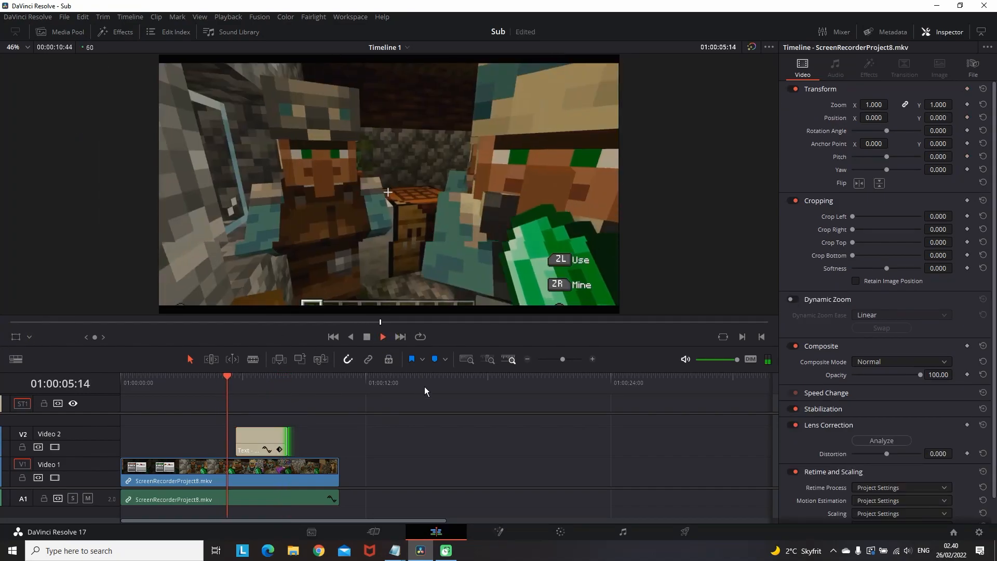
{"action": "left_click", "coordinate": [267, 376]}
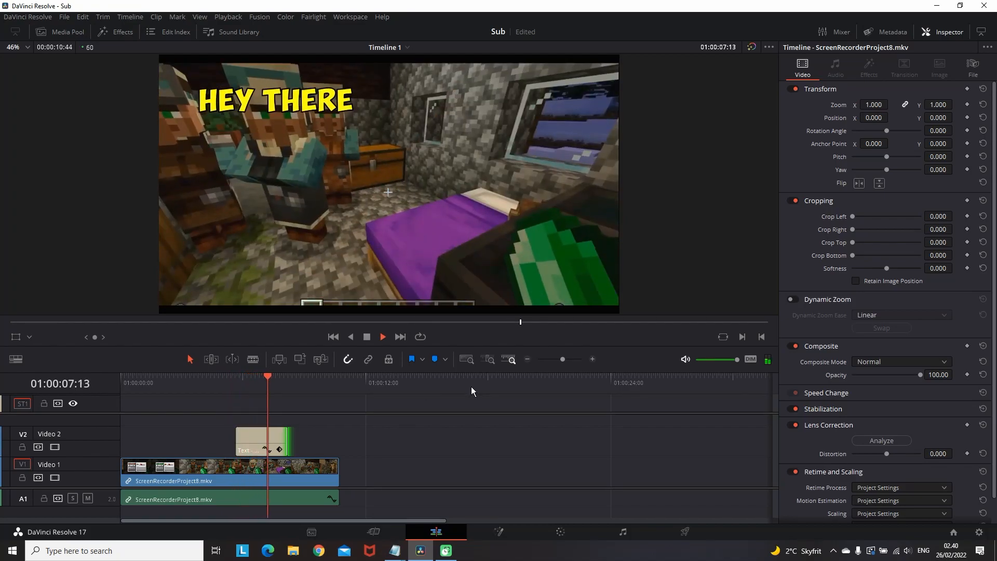
{"action": "left_click", "coordinate": [382, 336]}
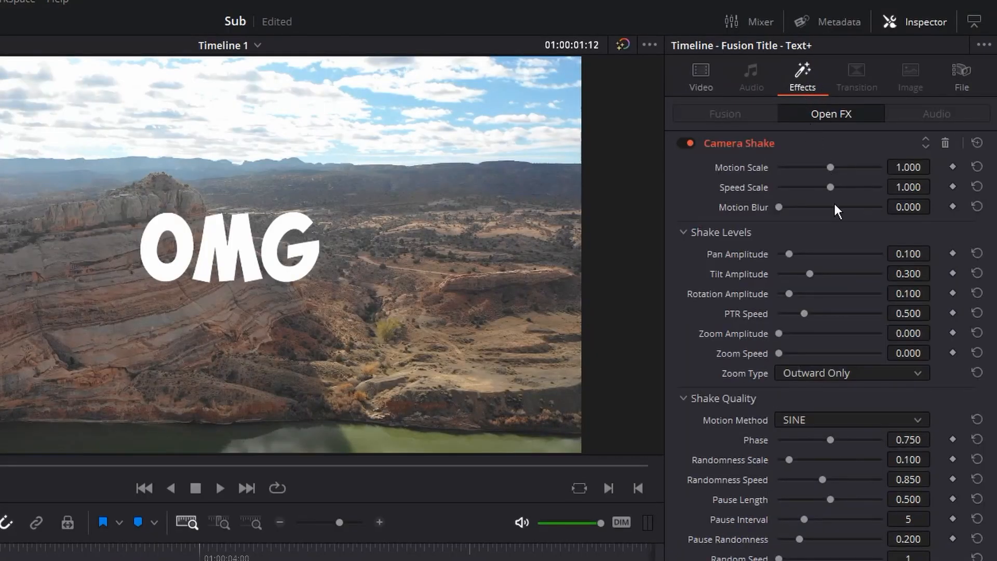
Step: Adjust the Camera Shake effect's slider on the OMG title in the Inspector
{"action": "left_click_drag", "start_coordinate": [829, 187], "coordinate": [845, 187]}
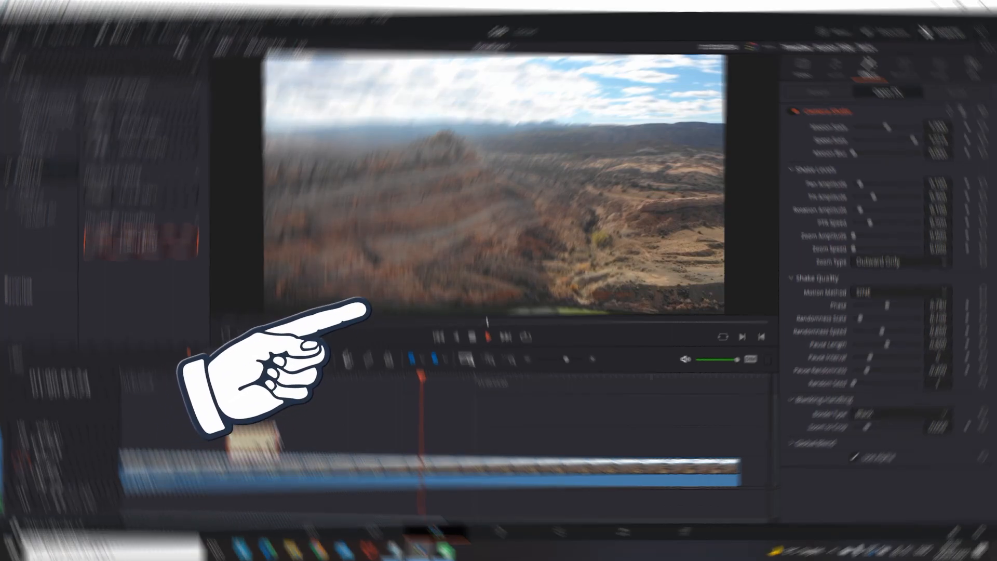
{"action": "mouse_move", "coordinate": [260, 363]}
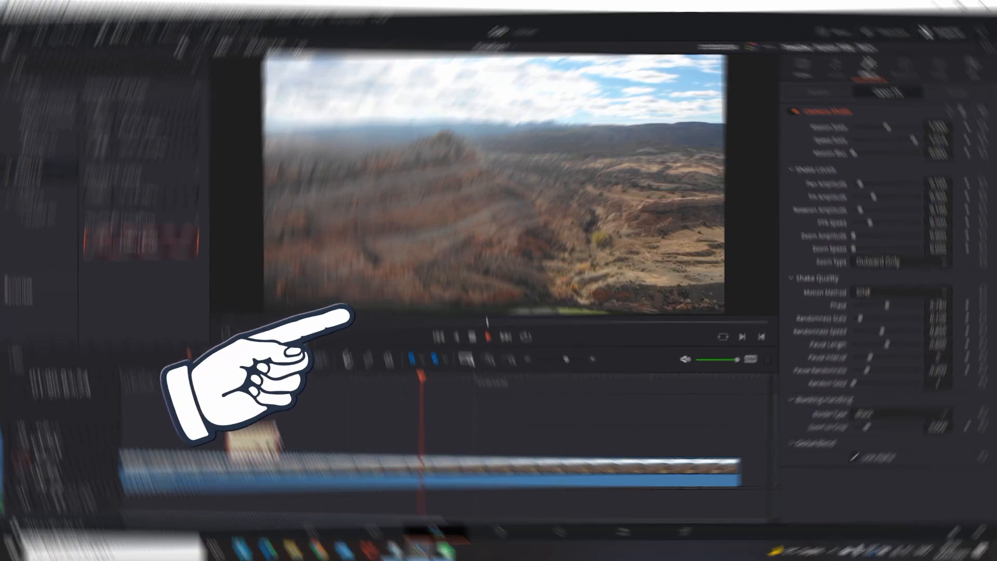